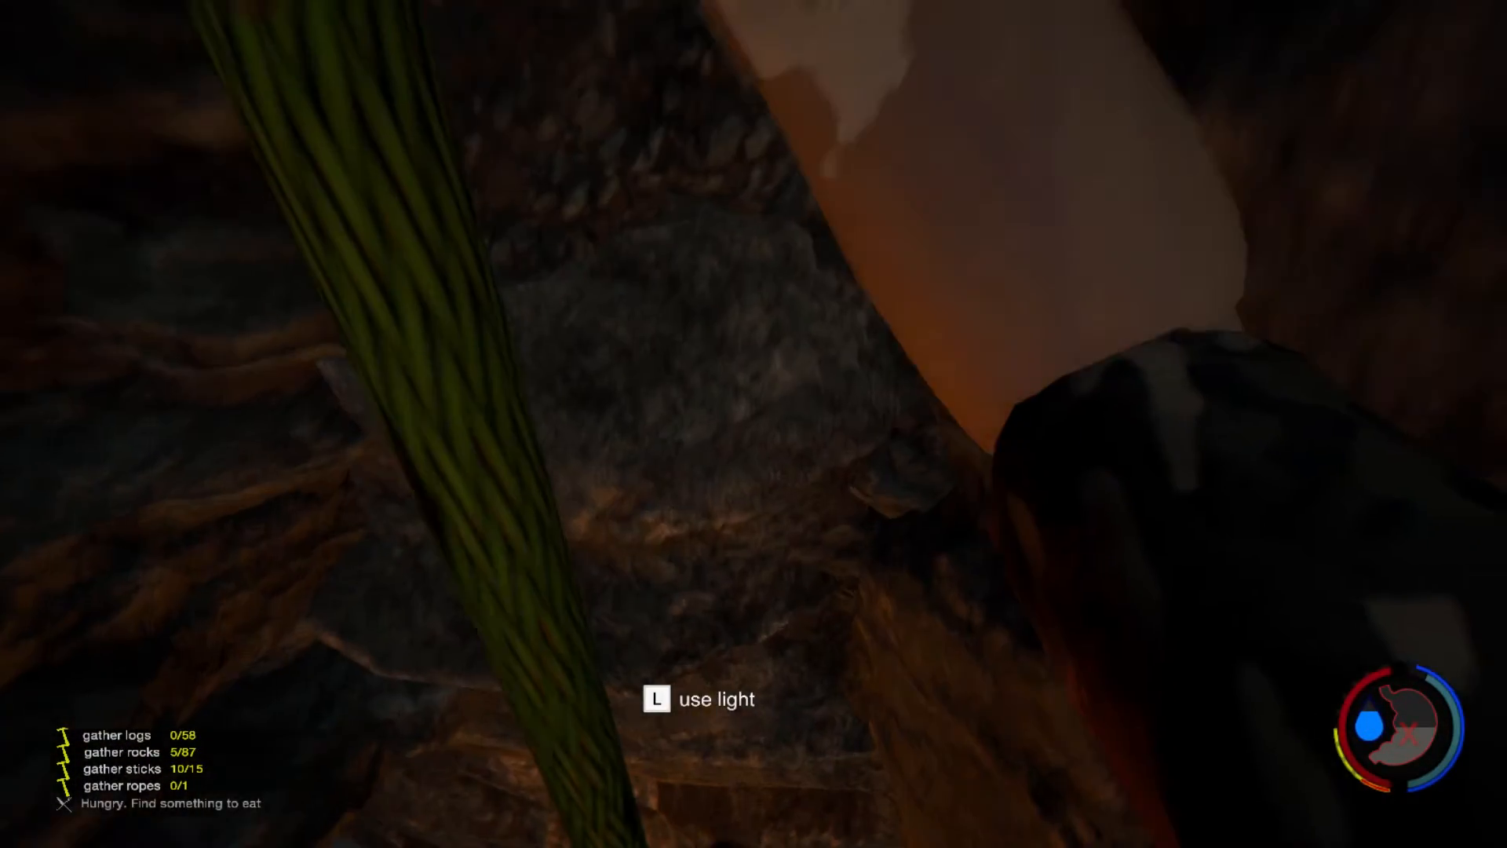
pyautogui.press('l')
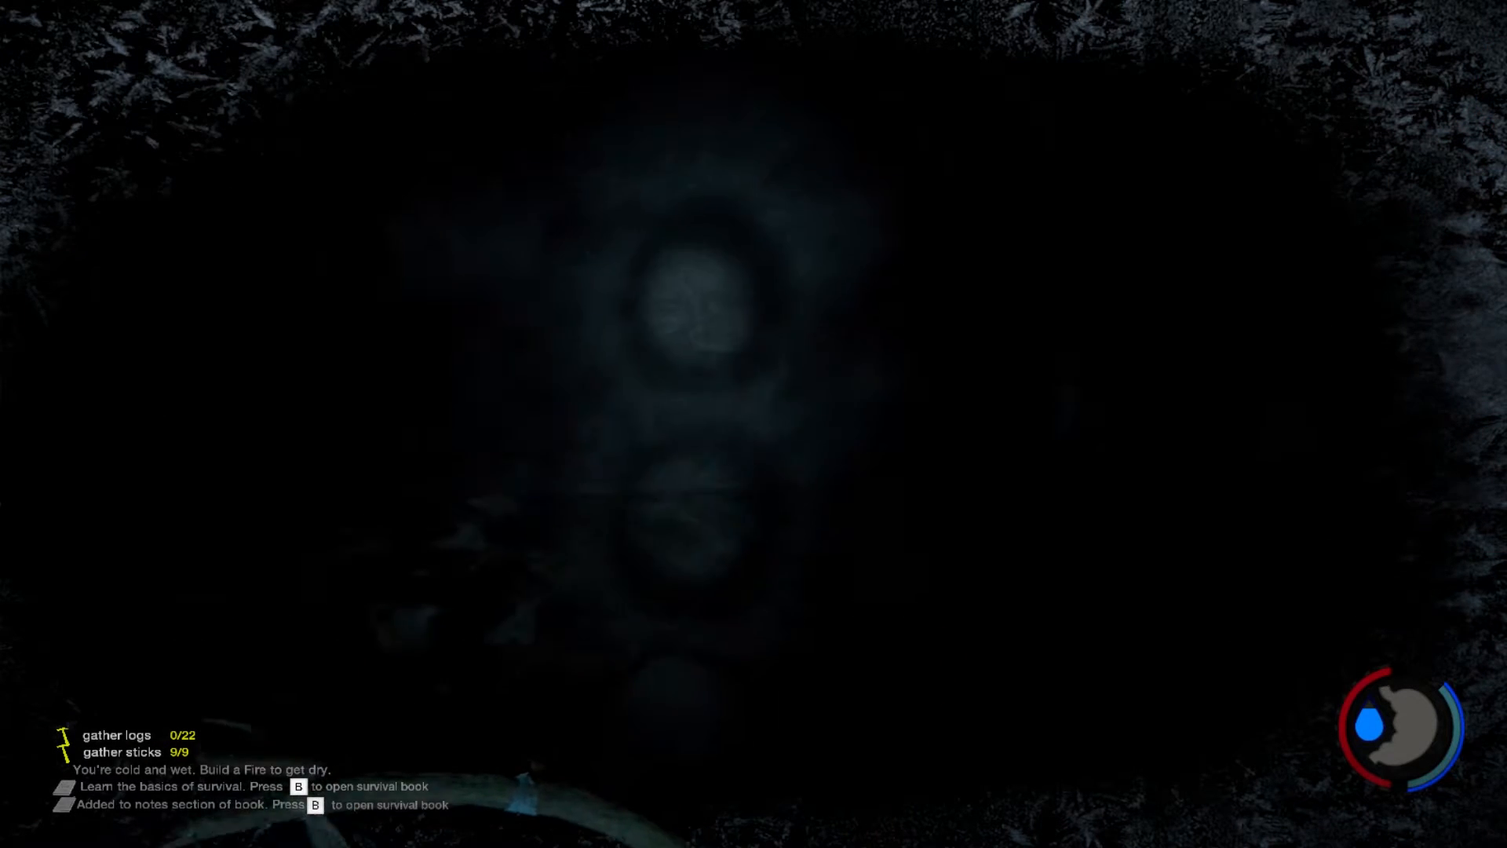
pyautogui.press('b')
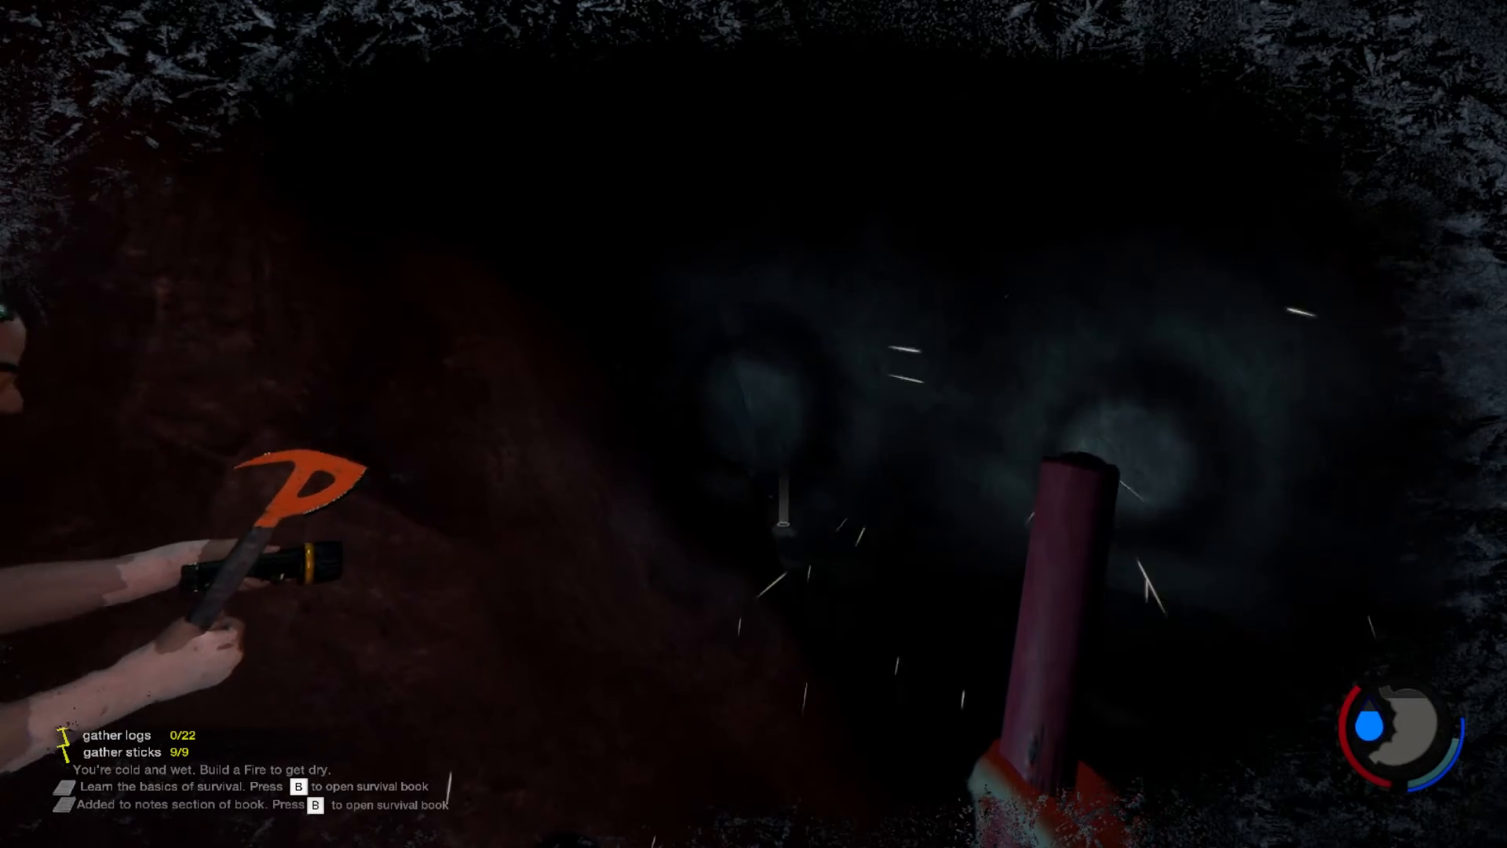
pyautogui.press('i')
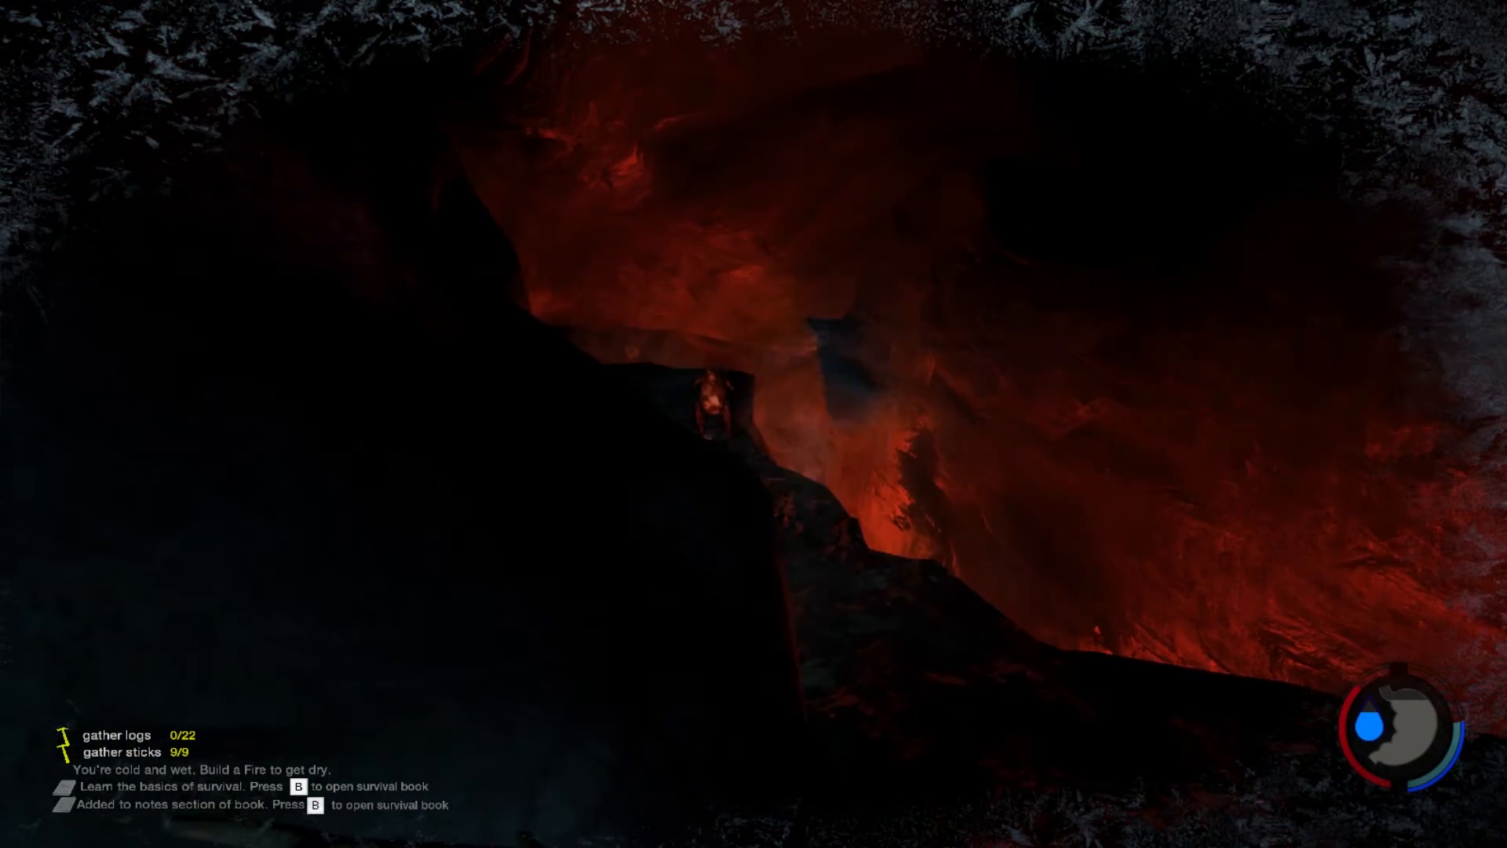
pyautogui.press('b')
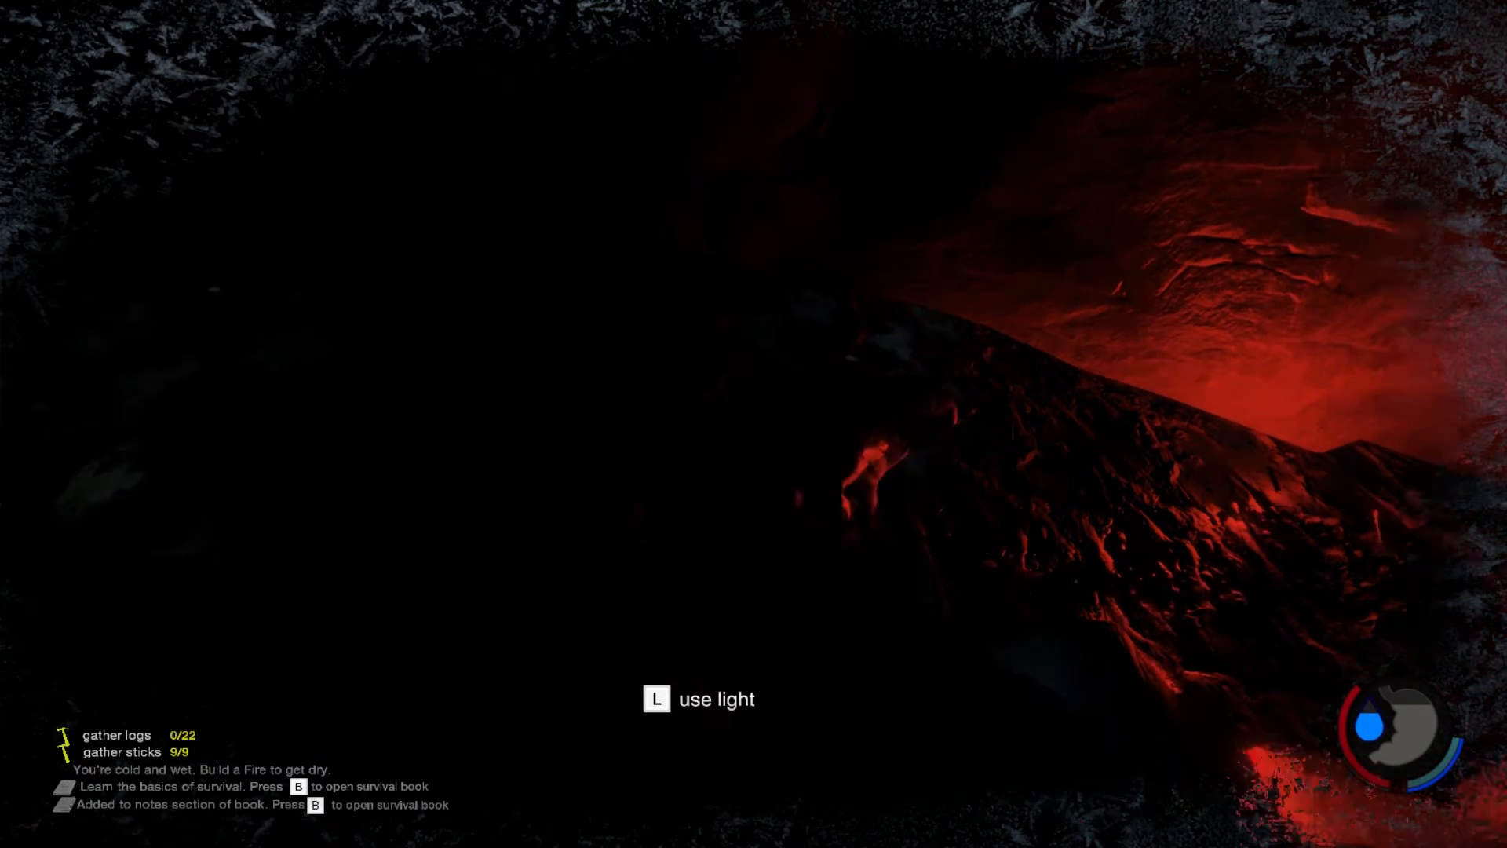
pyautogui.press('l')
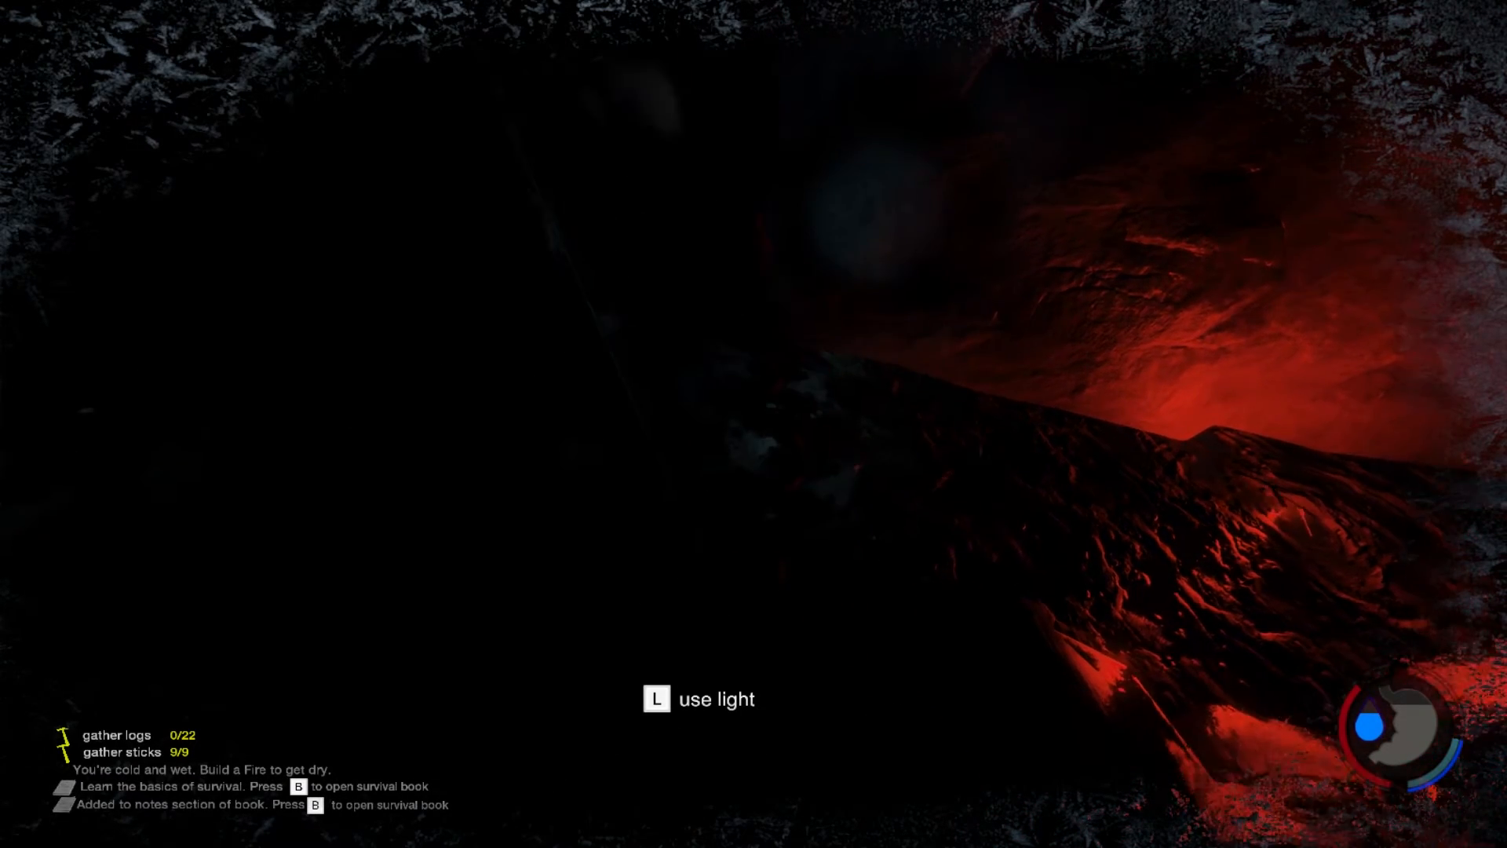
pyautogui.press('l')
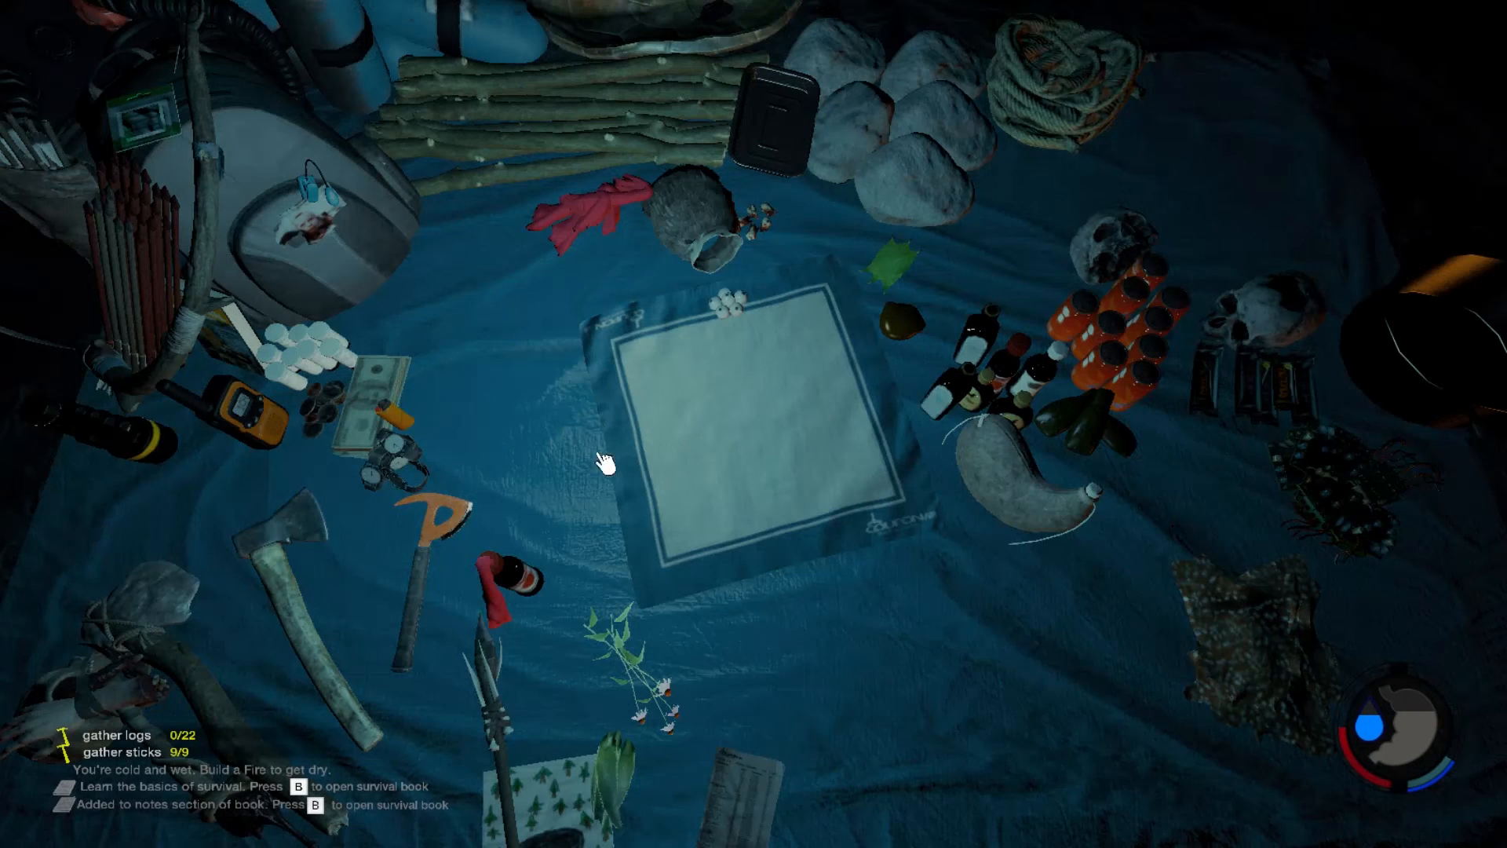
pyautogui.moveTo(302, 375)
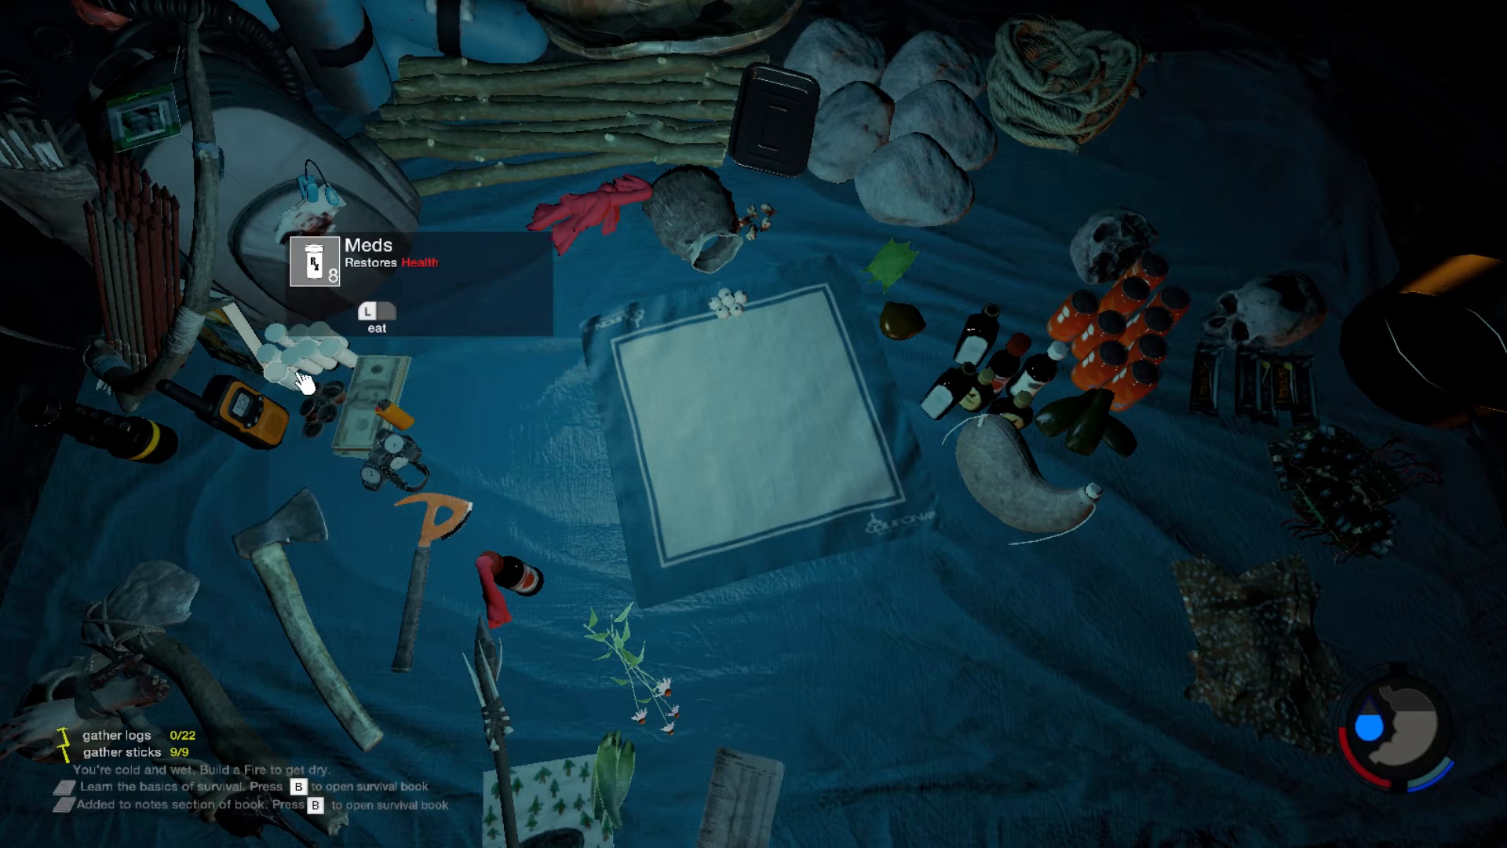
pyautogui.moveTo(1115, 361)
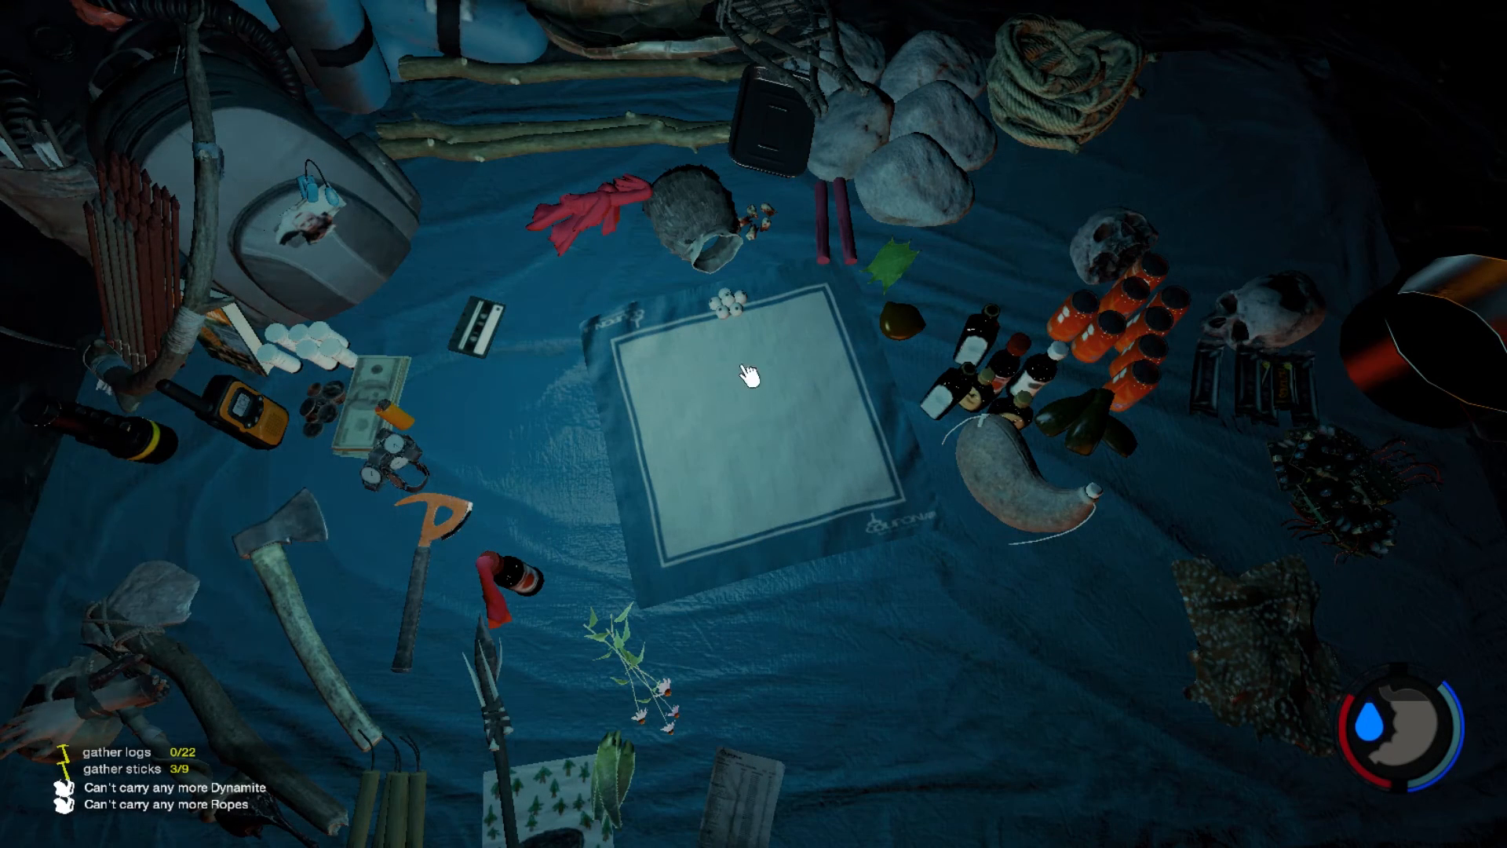
pyautogui.moveTo(759, 321)
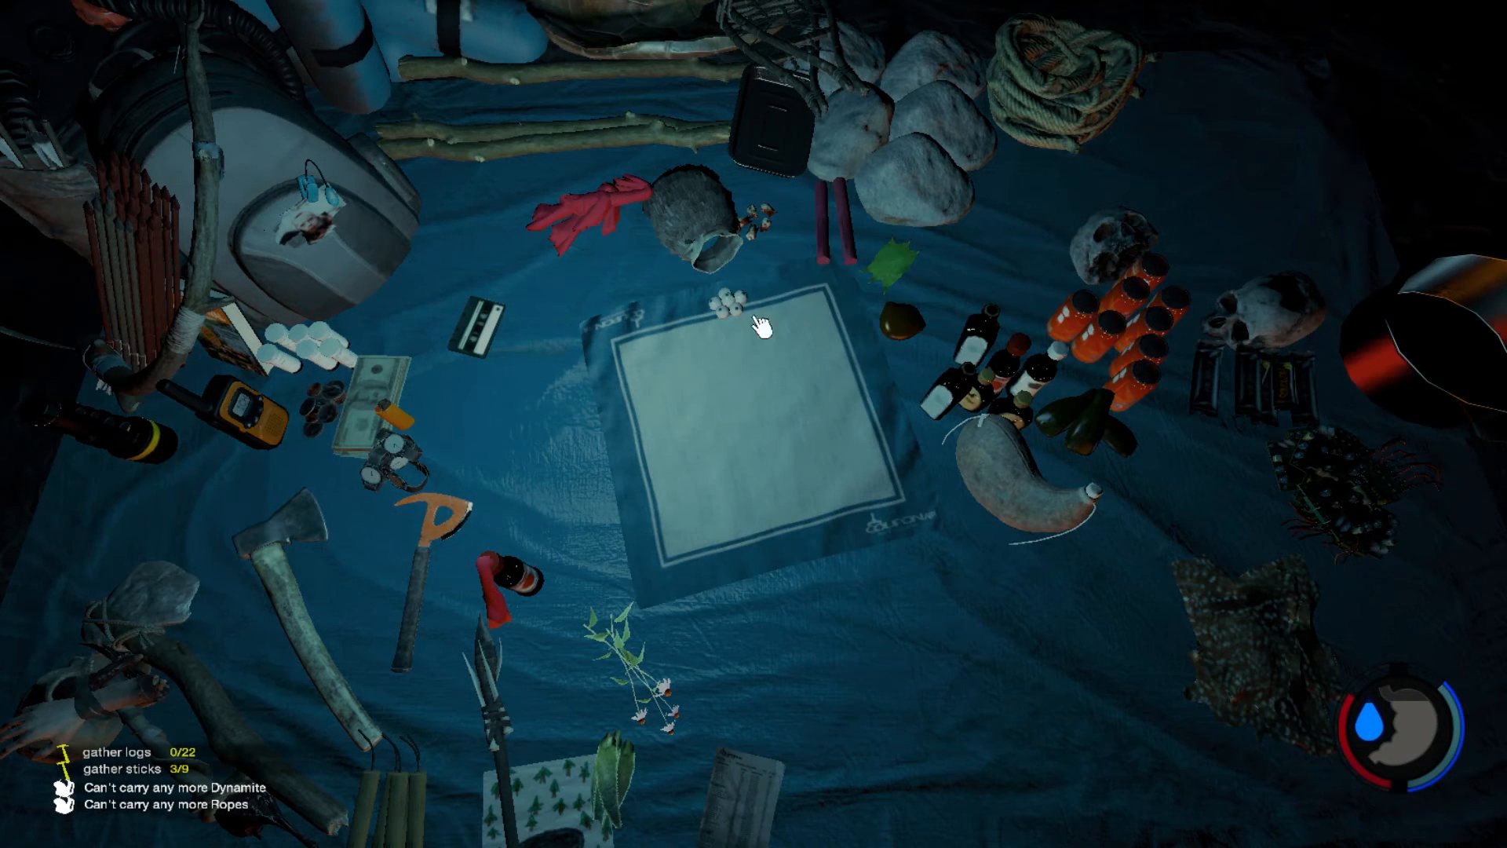
pyautogui.moveTo(495, 417)
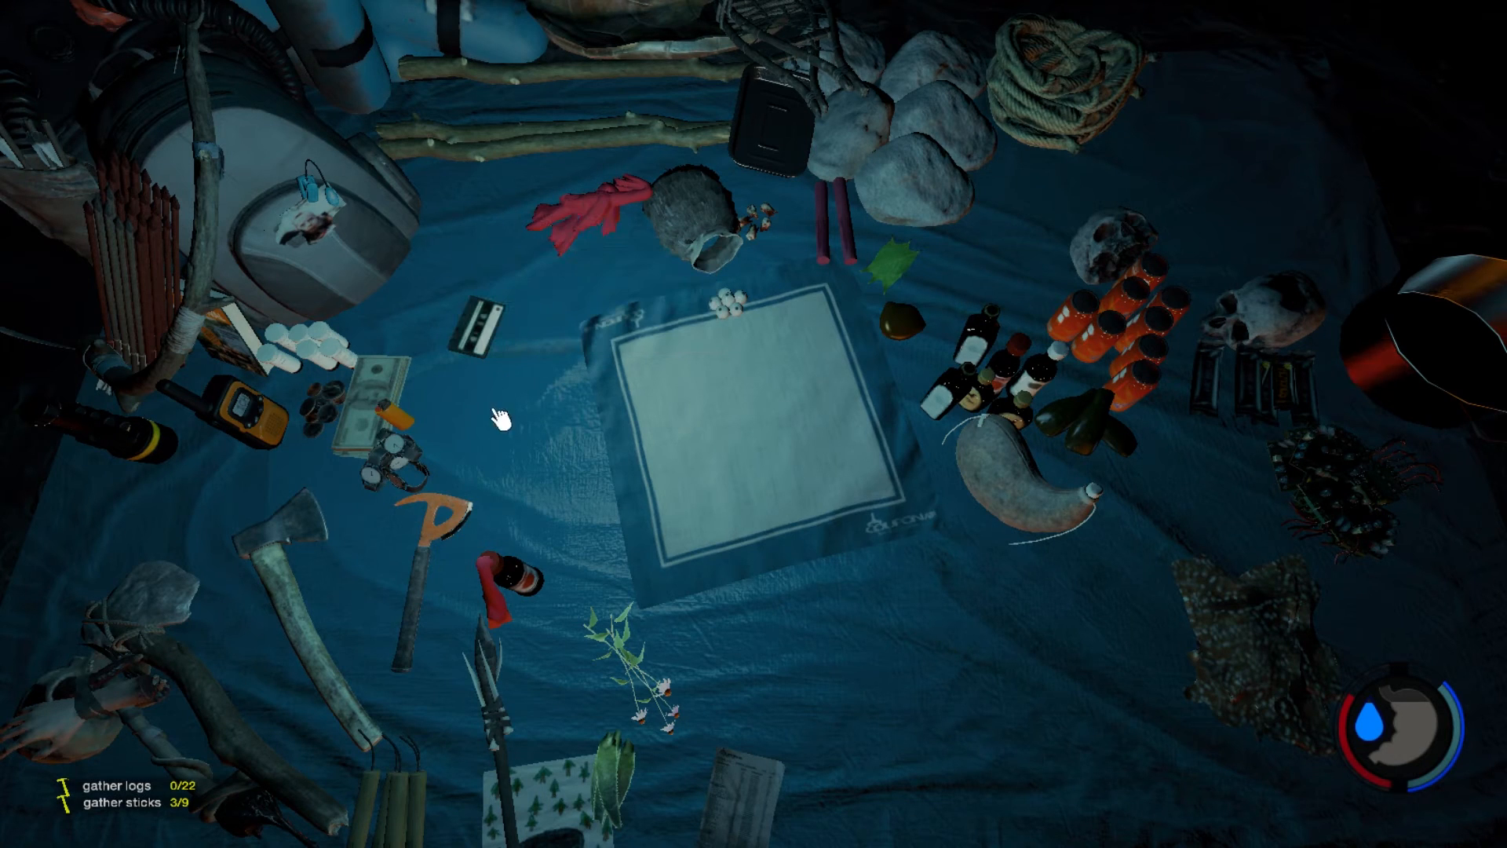
pyautogui.moveTo(400, 812)
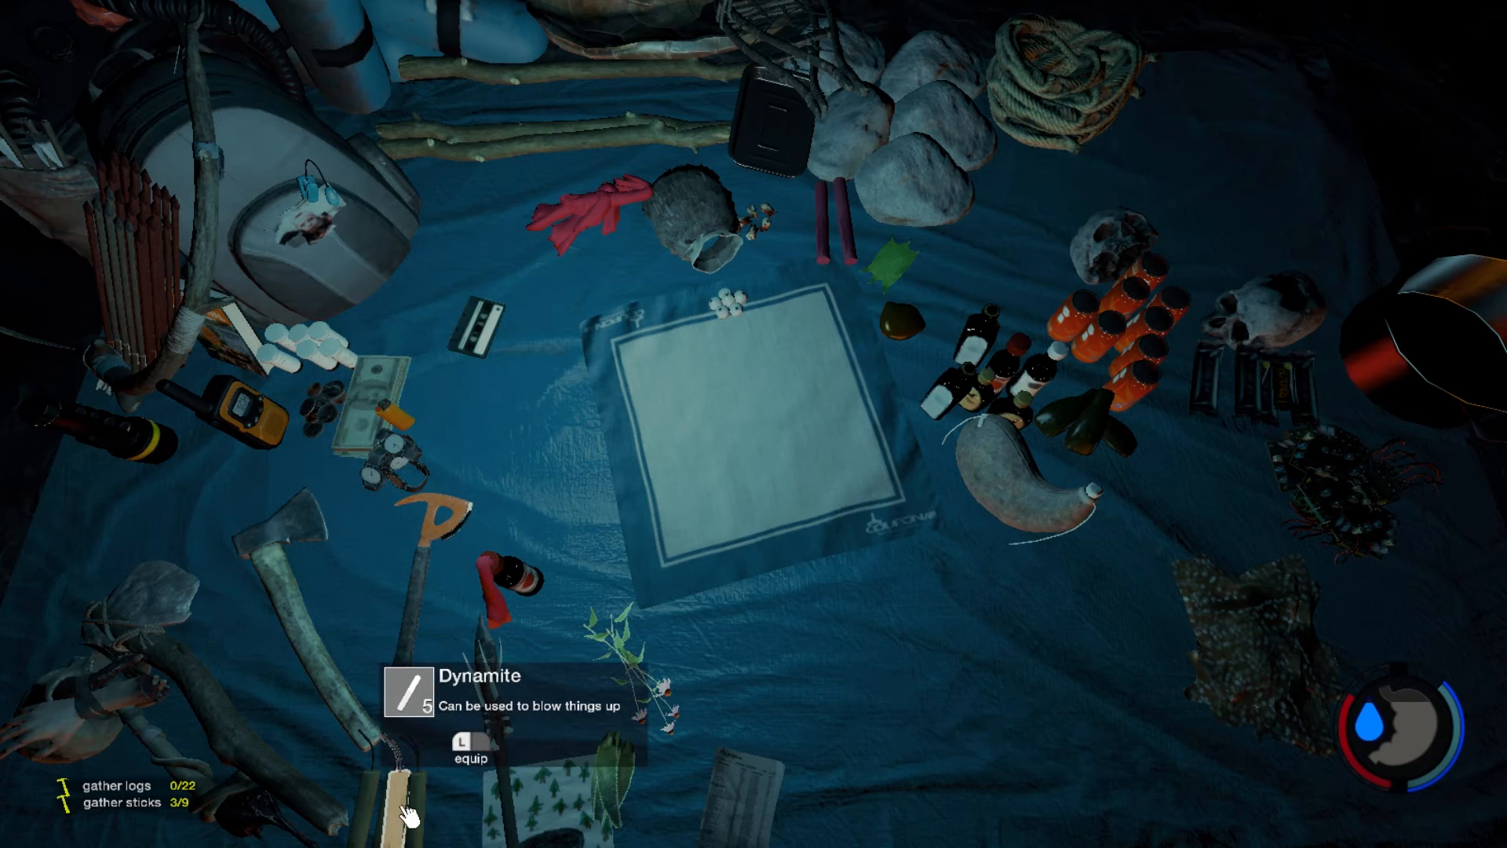